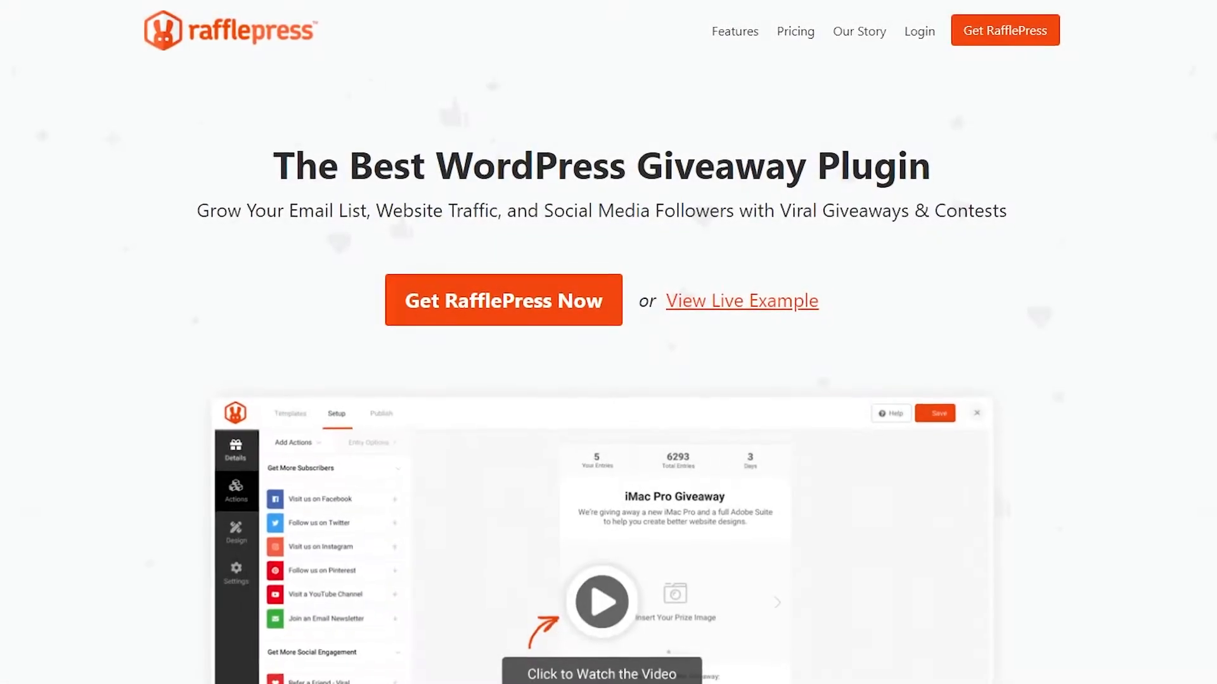
- Browse the RafflePress documentation and read the plugin installation guide
{"action": "scroll", "scroll_direction": "down", "scroll_amount": 3}
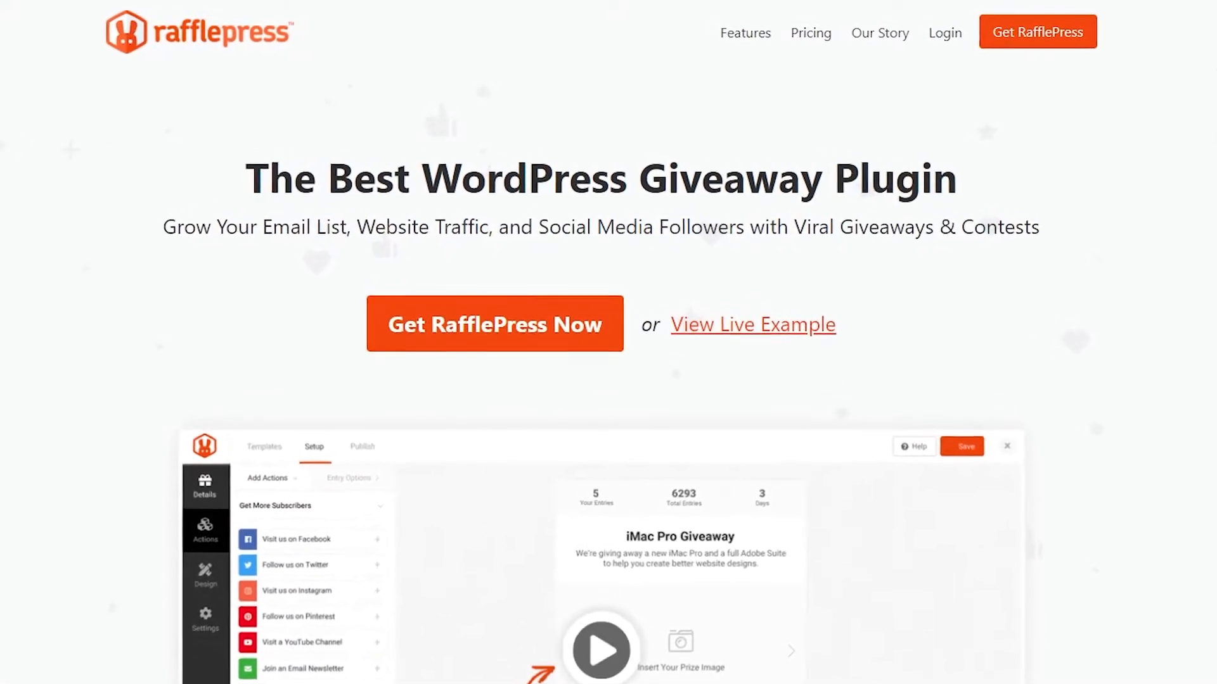
{"action": "scroll", "scroll_direction": "down", "scroll_amount": 3}
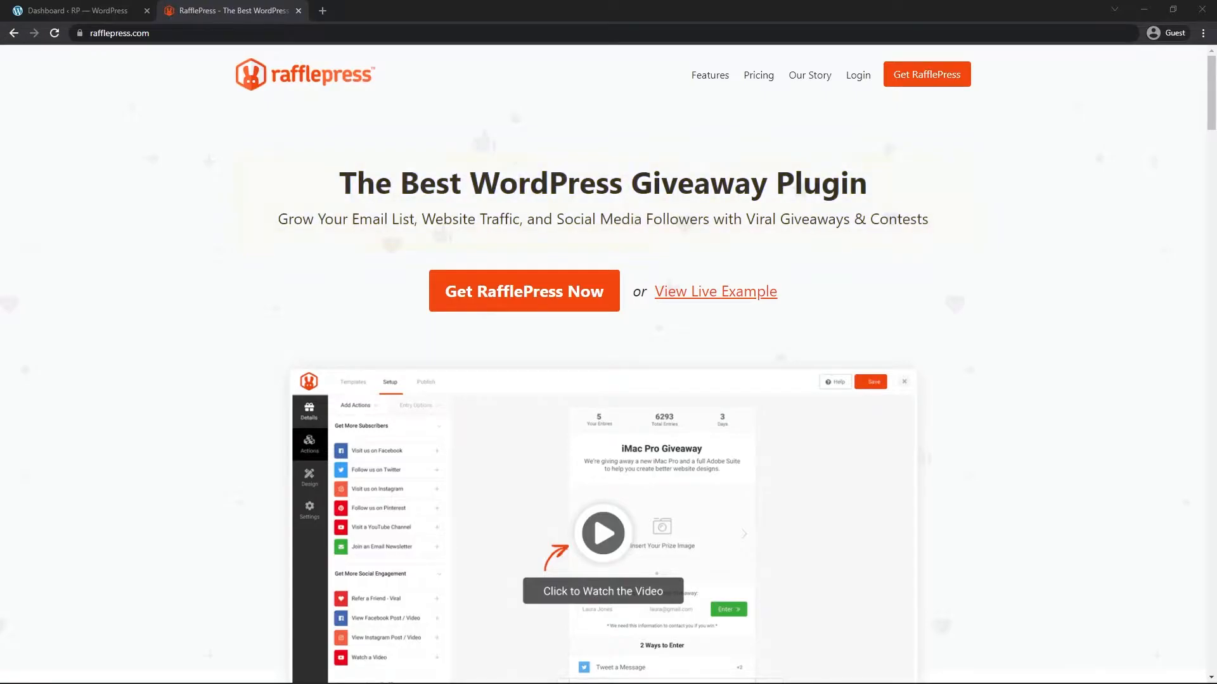
{"action": "scroll", "scroll_direction": "down", "scroll_amount": 3}
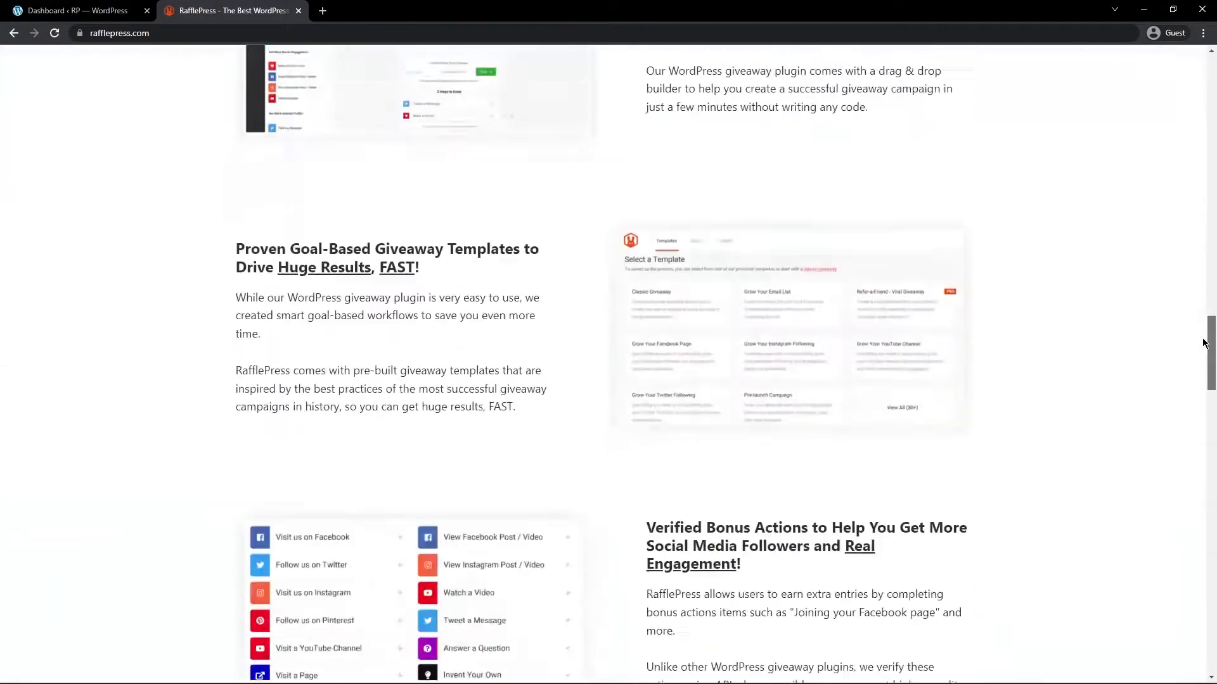
{"action": "scroll", "scroll_direction": "down", "scroll_amount": 3}
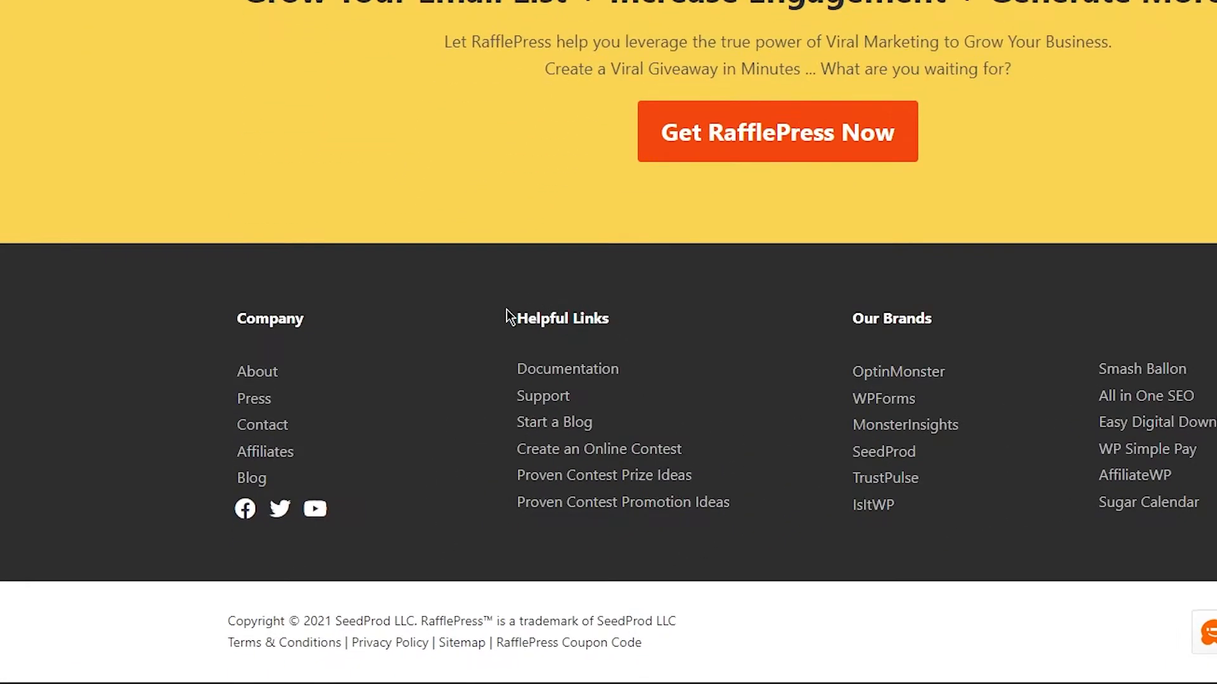
{"action": "mouse_move", "coordinate": [568, 369]}
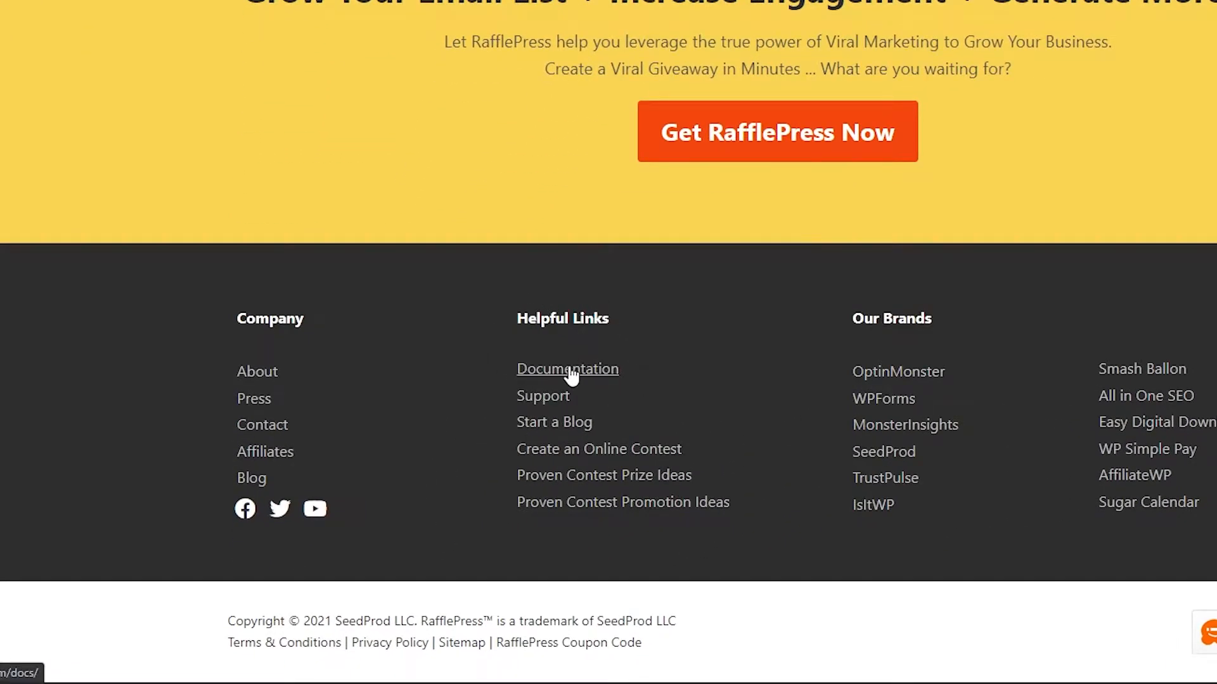
{"action": "left_click", "coordinate": [566, 369]}
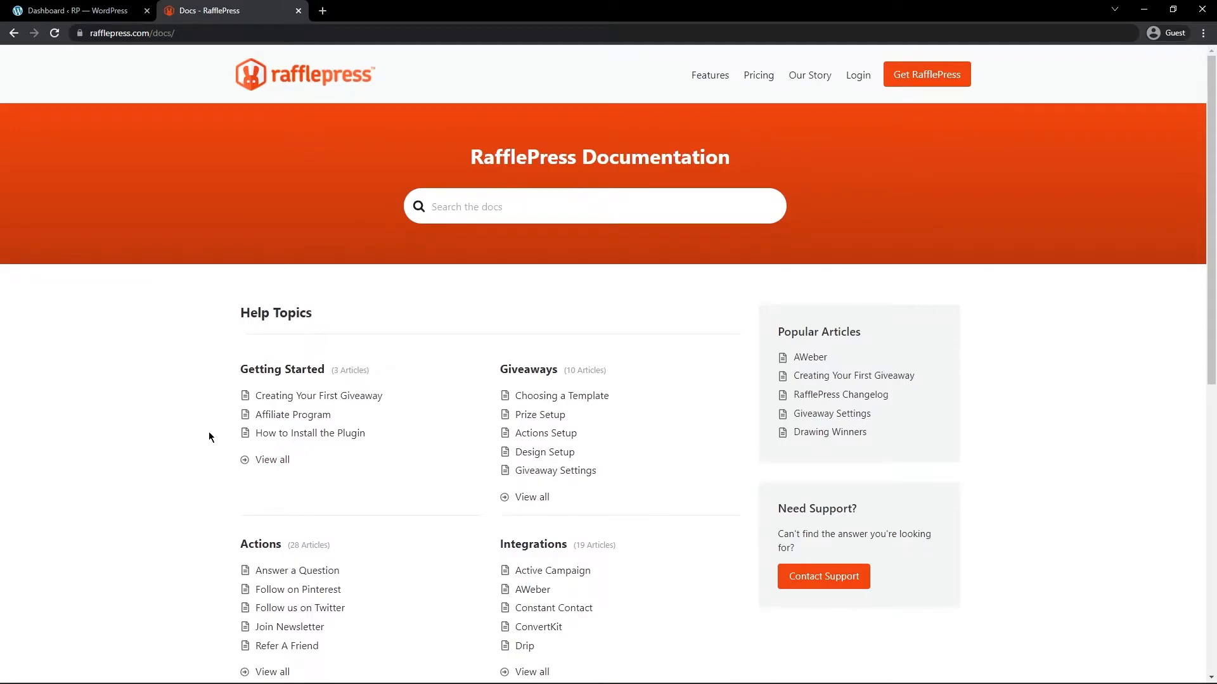
{"action": "left_click", "coordinate": [310, 433]}
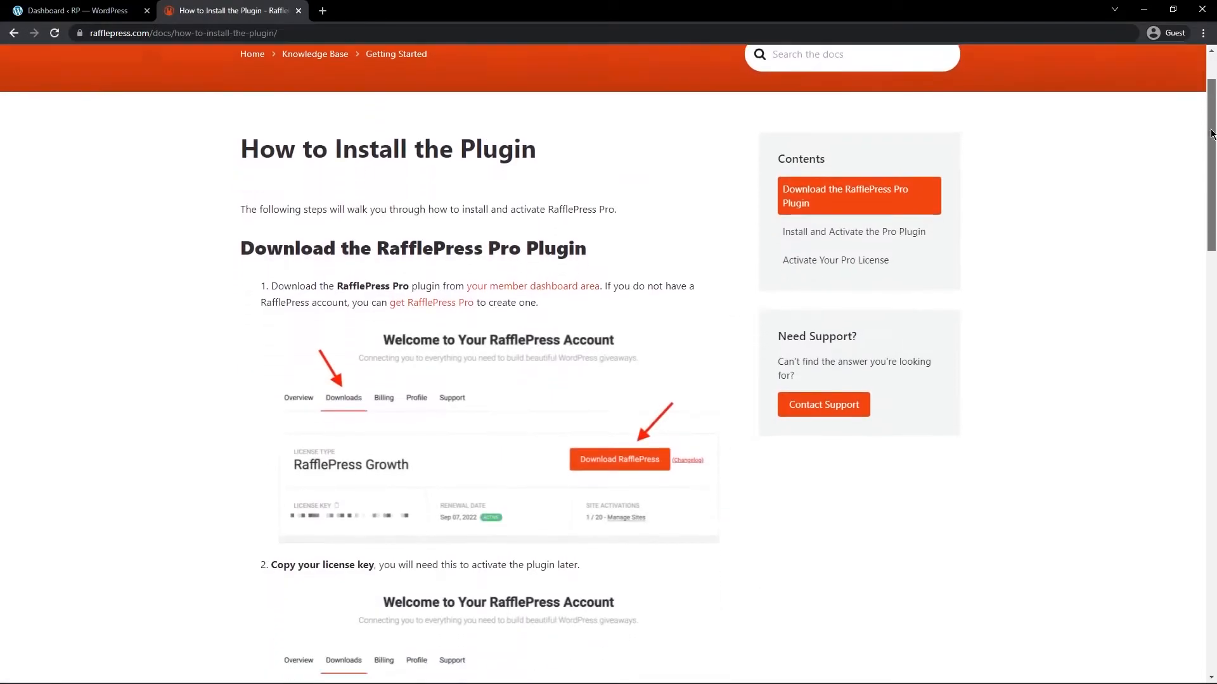
{"action": "scroll", "scroll_direction": "down", "scroll_amount": 3}
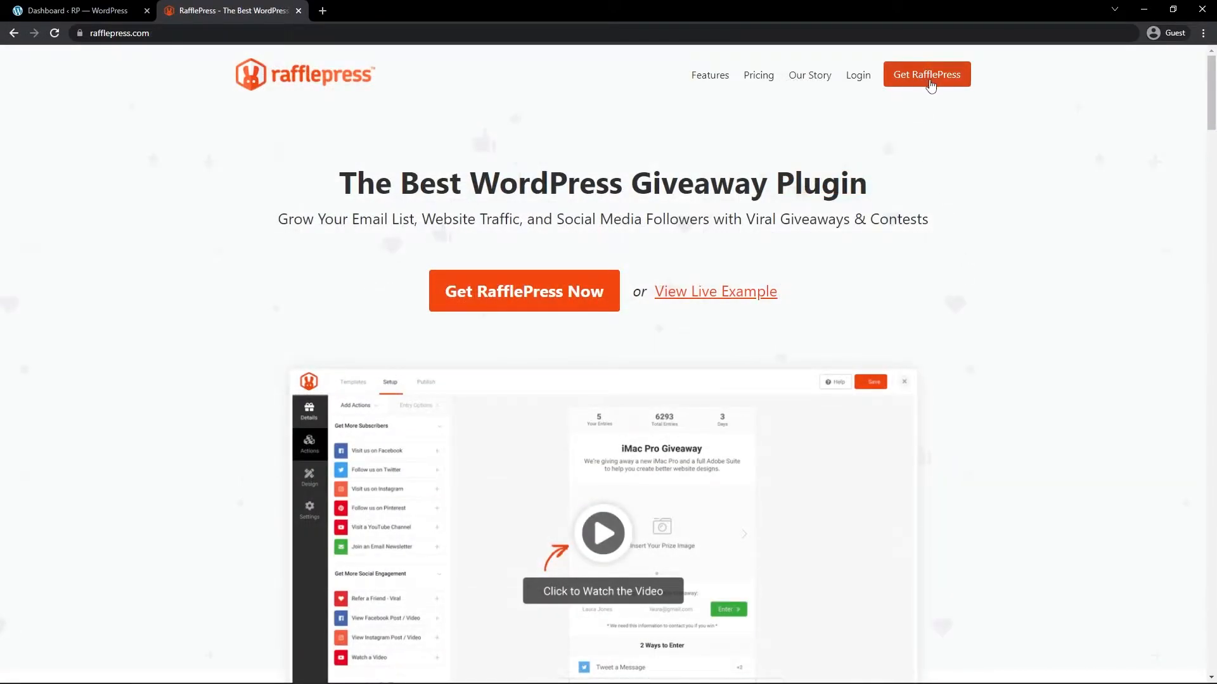
{"action": "mouse_move", "coordinate": [839, 144]}
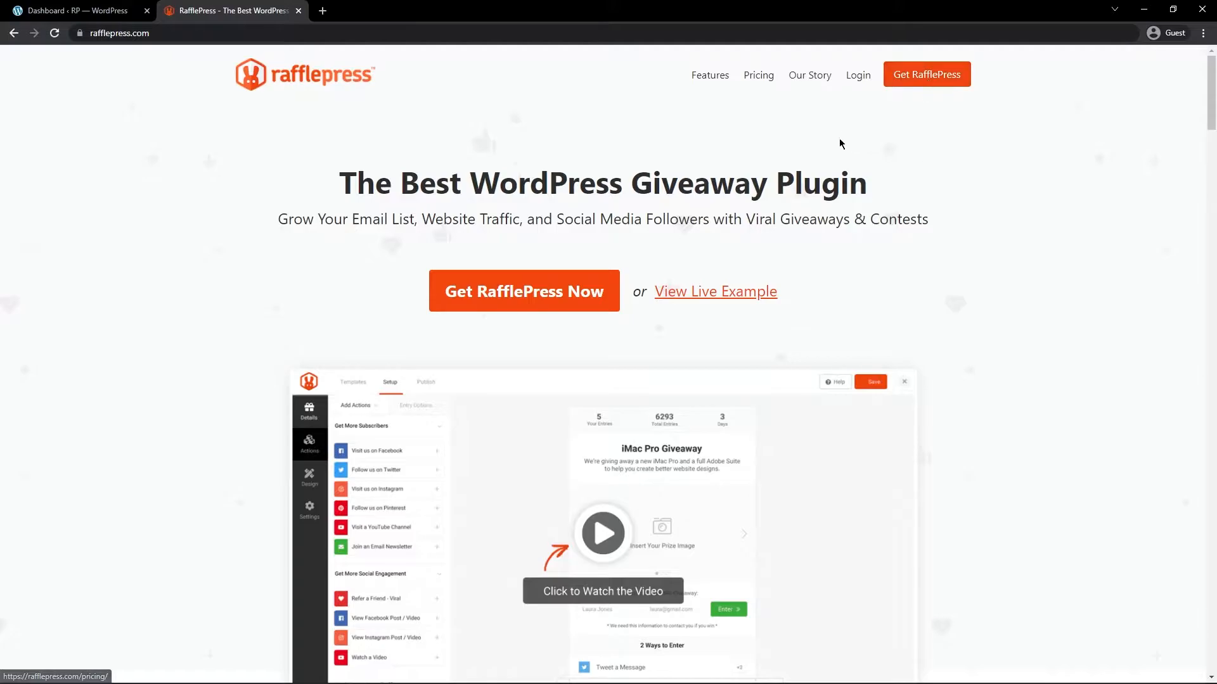
- Sign in to the RafflePress account to reach the dashboard with the Growth license
{"action": "left_click", "coordinate": [858, 75]}
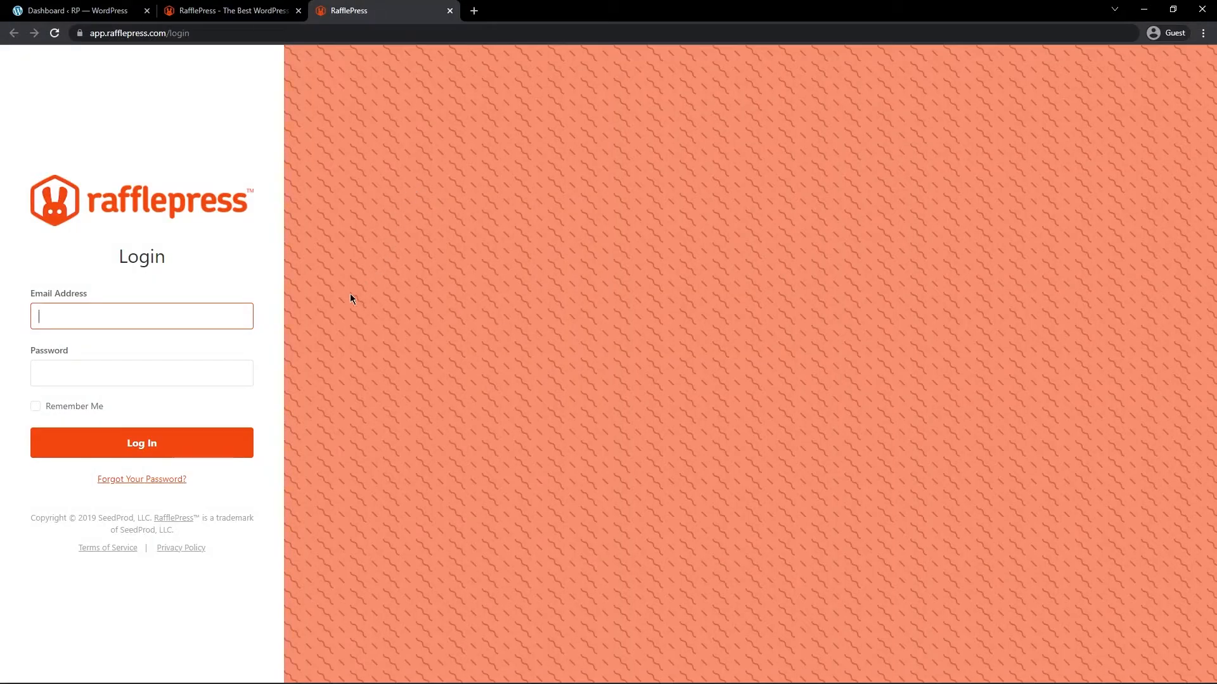
{"action": "mouse_move", "coordinate": [285, 402]}
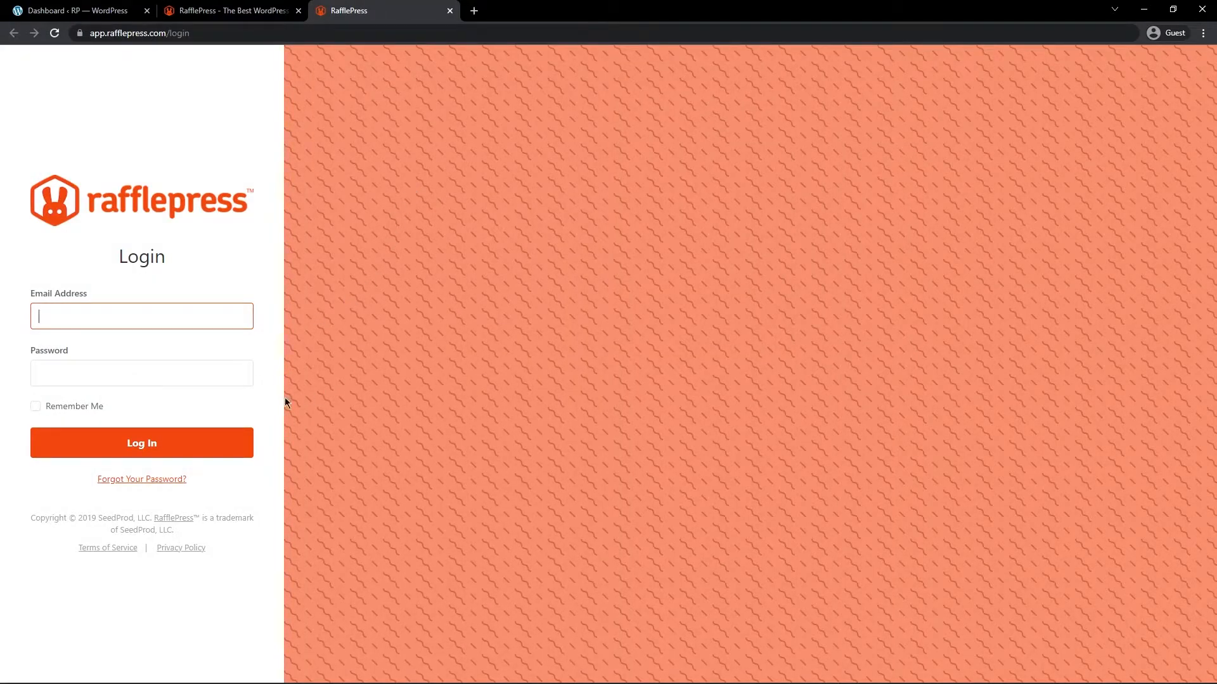
{"action": "left_click", "coordinate": [140, 442]}
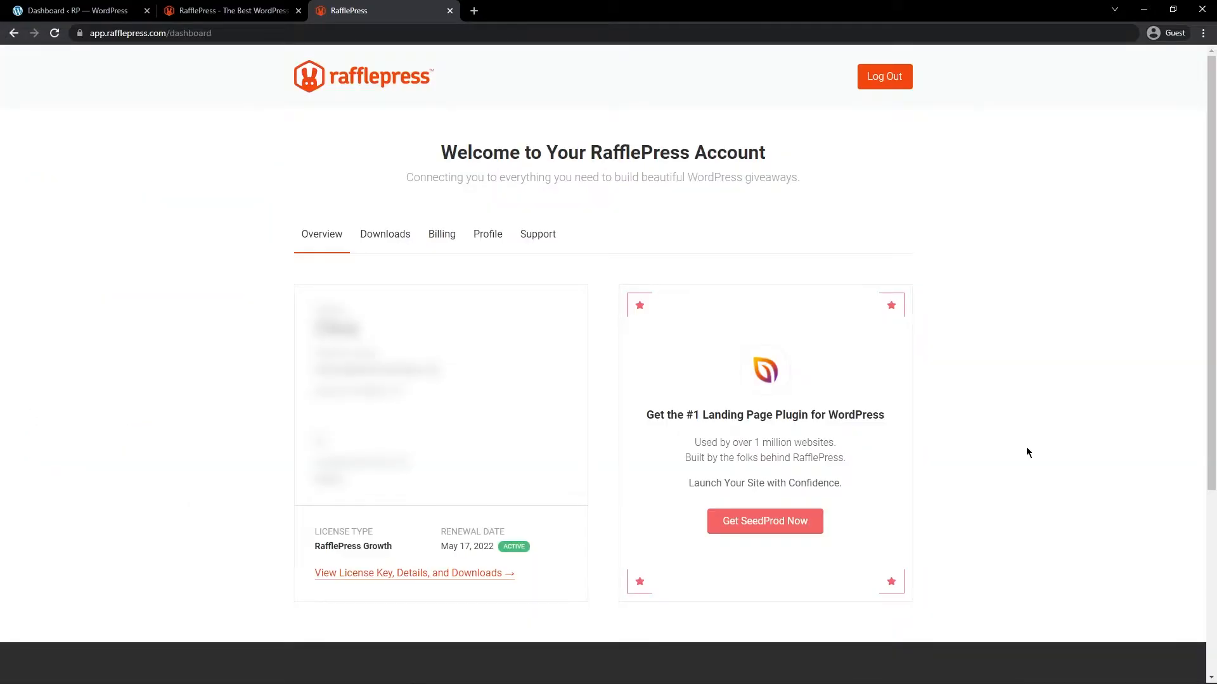
{"action": "mouse_move", "coordinate": [386, 268]}
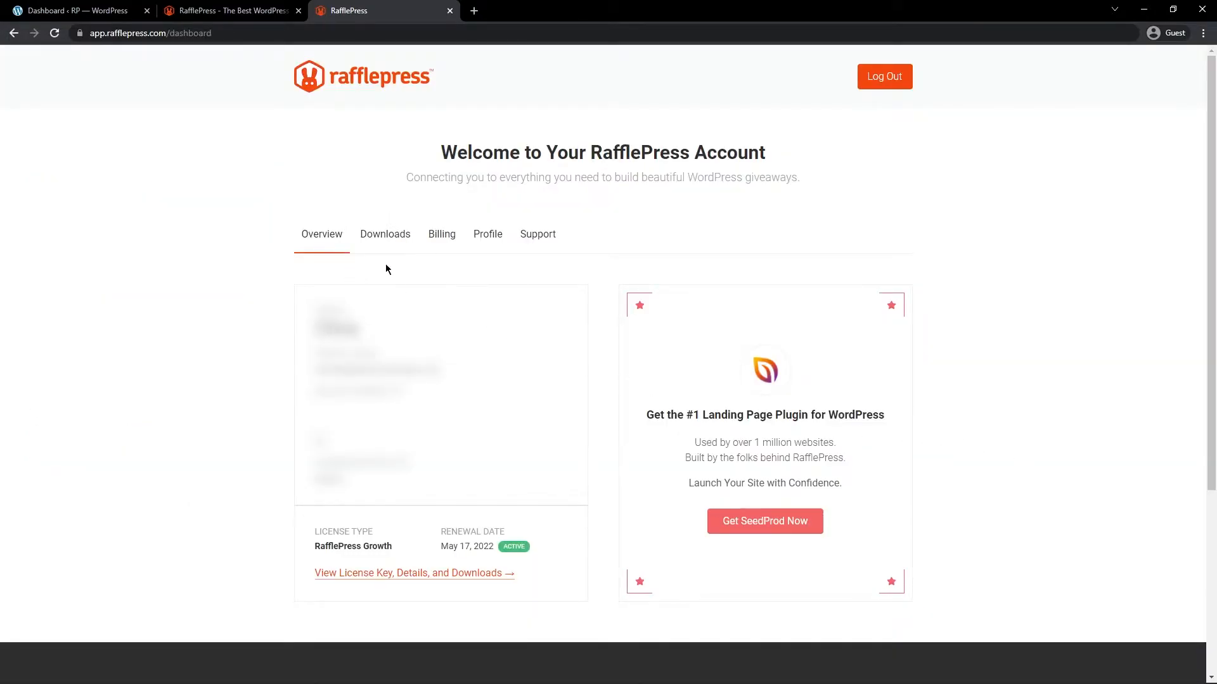
- Download rafflepress-pro-1.9.0.zip from the account's Downloads page and return to WordPress
{"action": "left_click", "coordinate": [385, 233]}
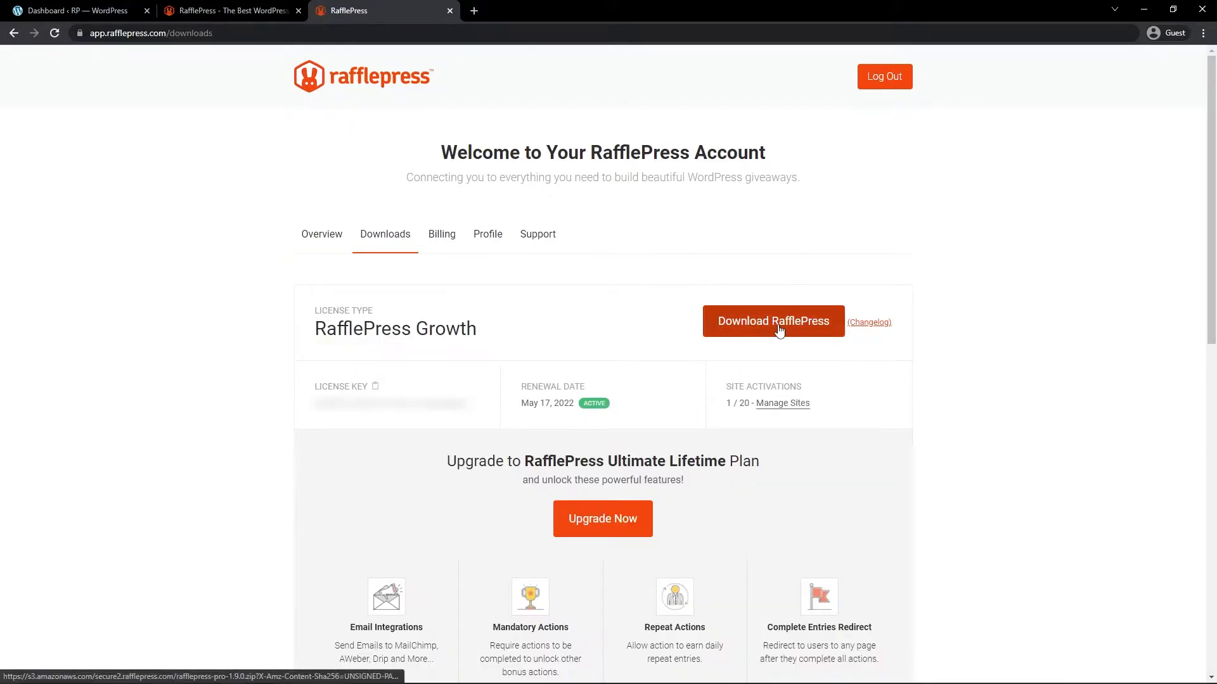
{"action": "left_click", "coordinate": [772, 320]}
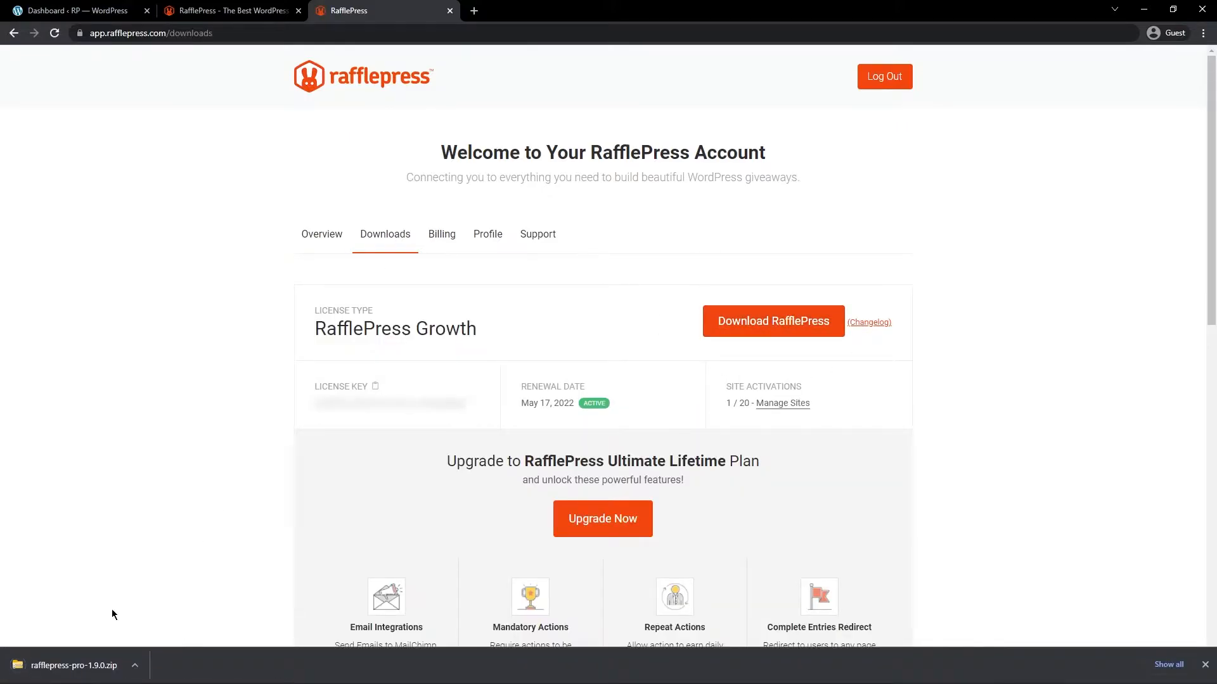
{"action": "mouse_move", "coordinate": [69, 611]}
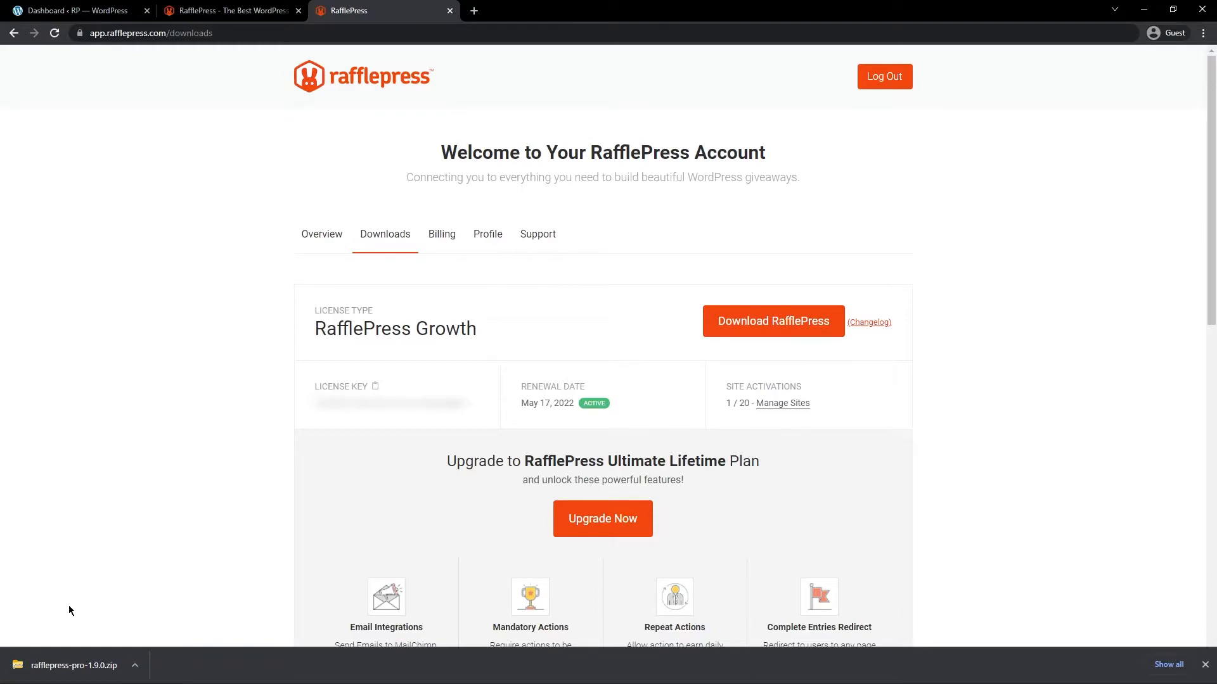
{"action": "mouse_move", "coordinate": [421, 422]}
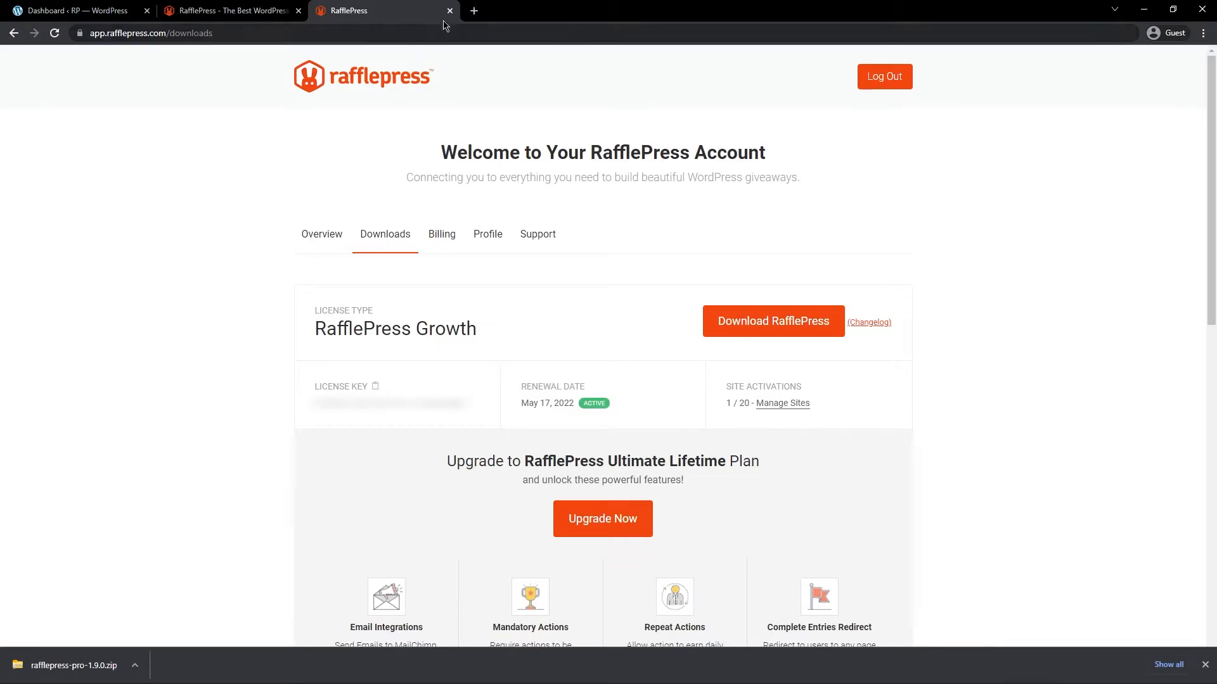
{"action": "left_click", "coordinate": [449, 11]}
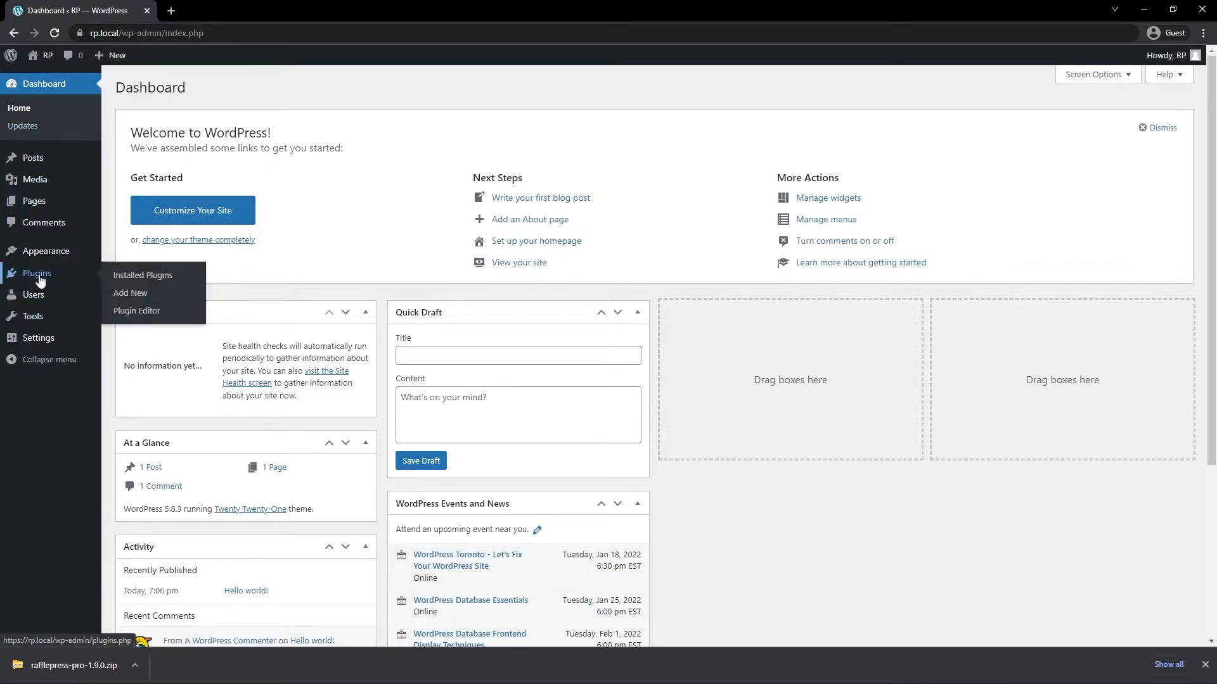
{"action": "mouse_move", "coordinate": [129, 295]}
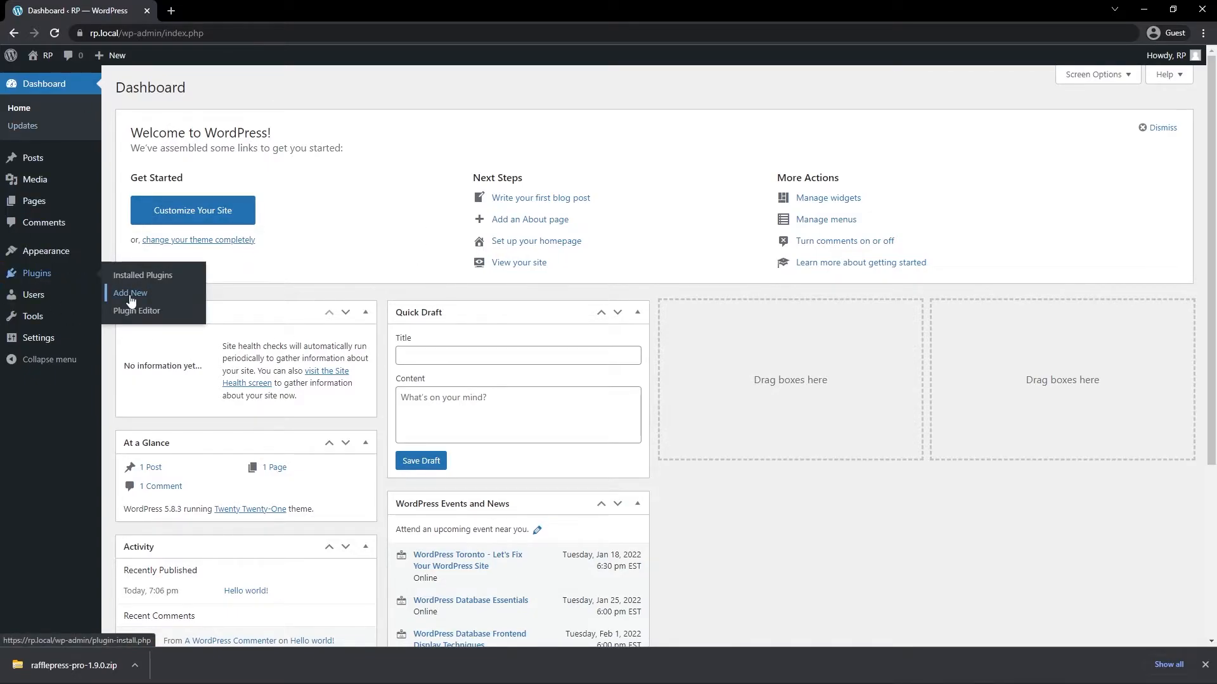
- Go to Plugins > Add New and show the plugin zip upload form
{"action": "left_click", "coordinate": [129, 292]}
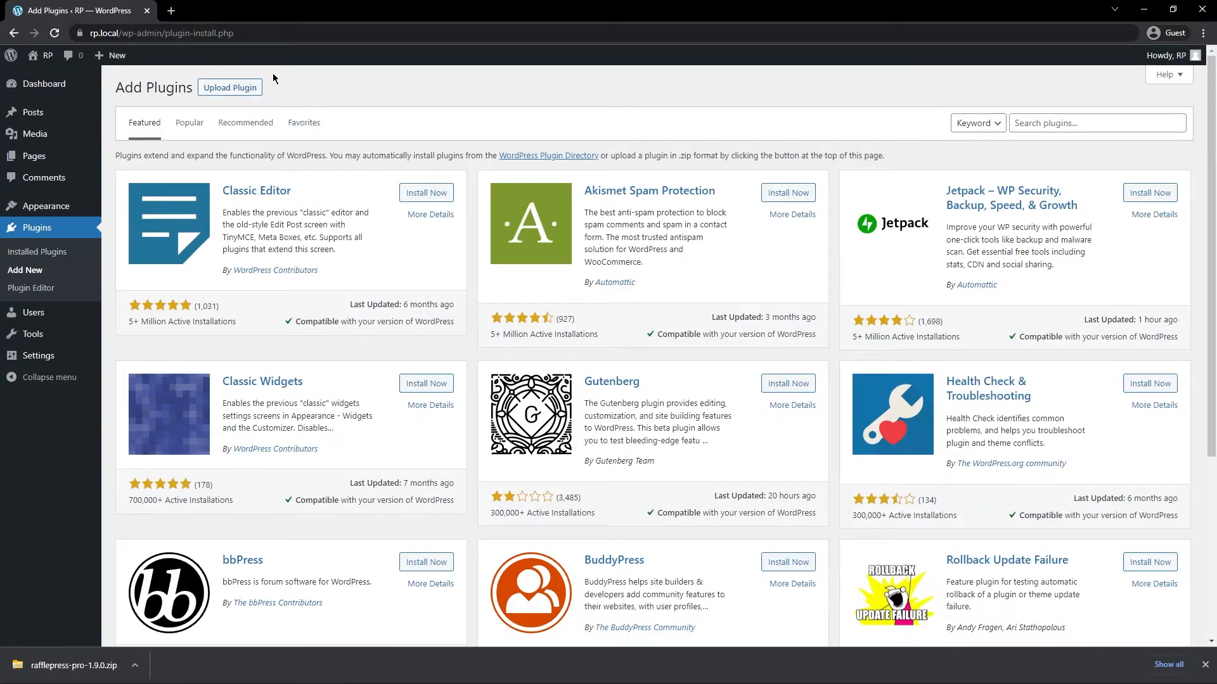
{"action": "left_click", "coordinate": [229, 88]}
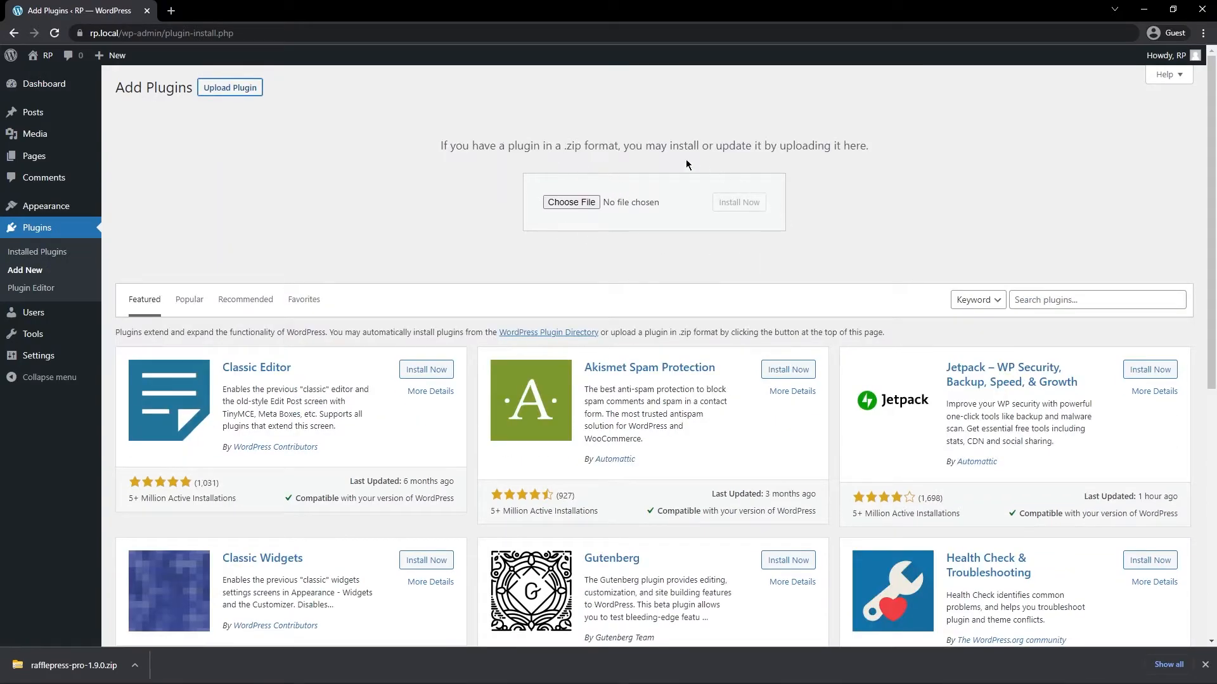
{"action": "mouse_move", "coordinate": [571, 203]}
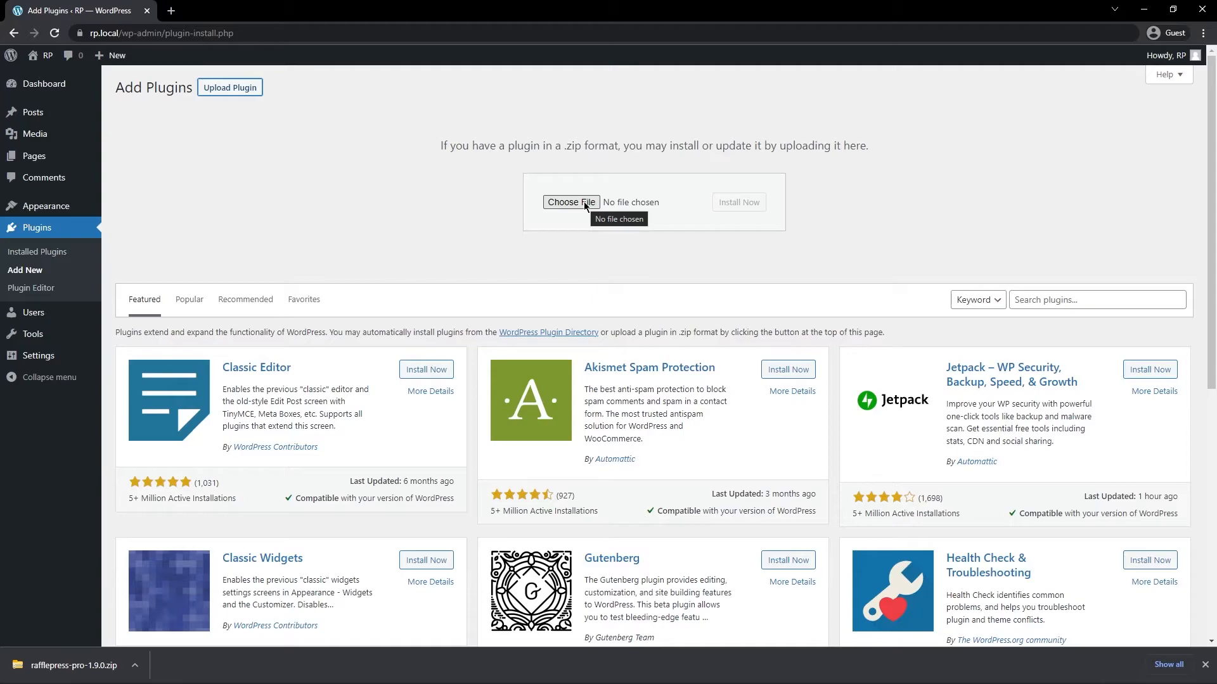
{"action": "mouse_move", "coordinate": [373, 257]}
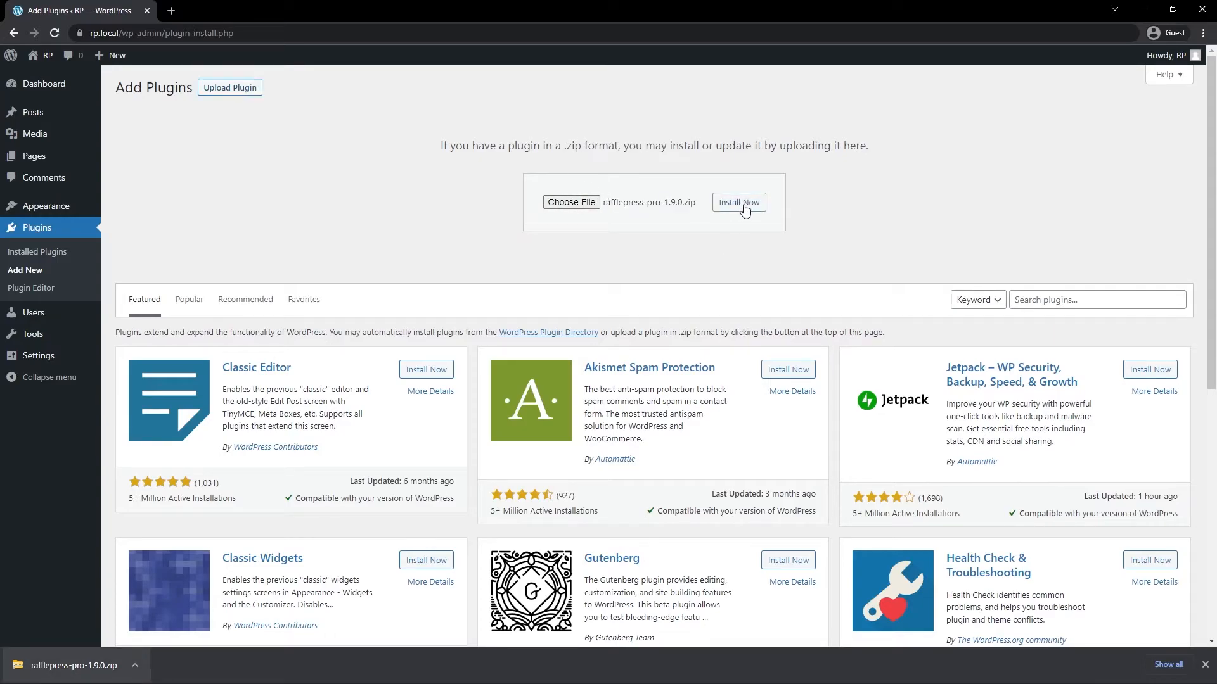
- Install the chosen rafflepress-pro-1.9.0.zip plugin
{"action": "left_click", "coordinate": [738, 202]}
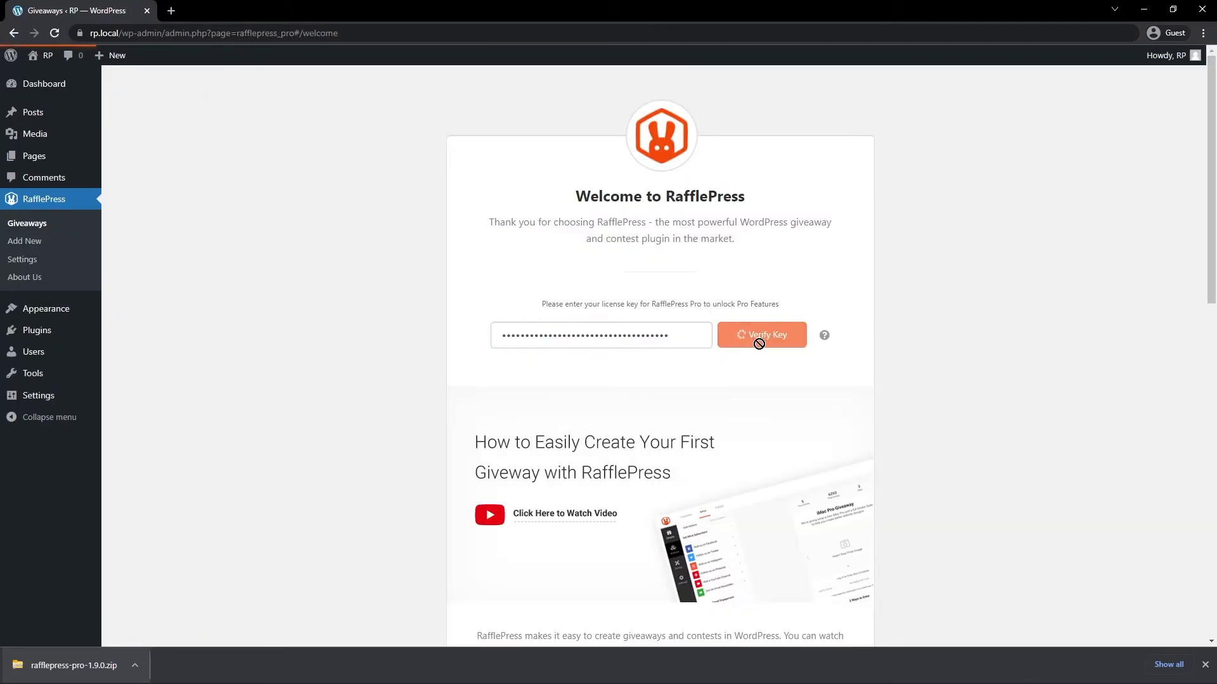
{"action": "mouse_move", "coordinate": [1129, 102]}
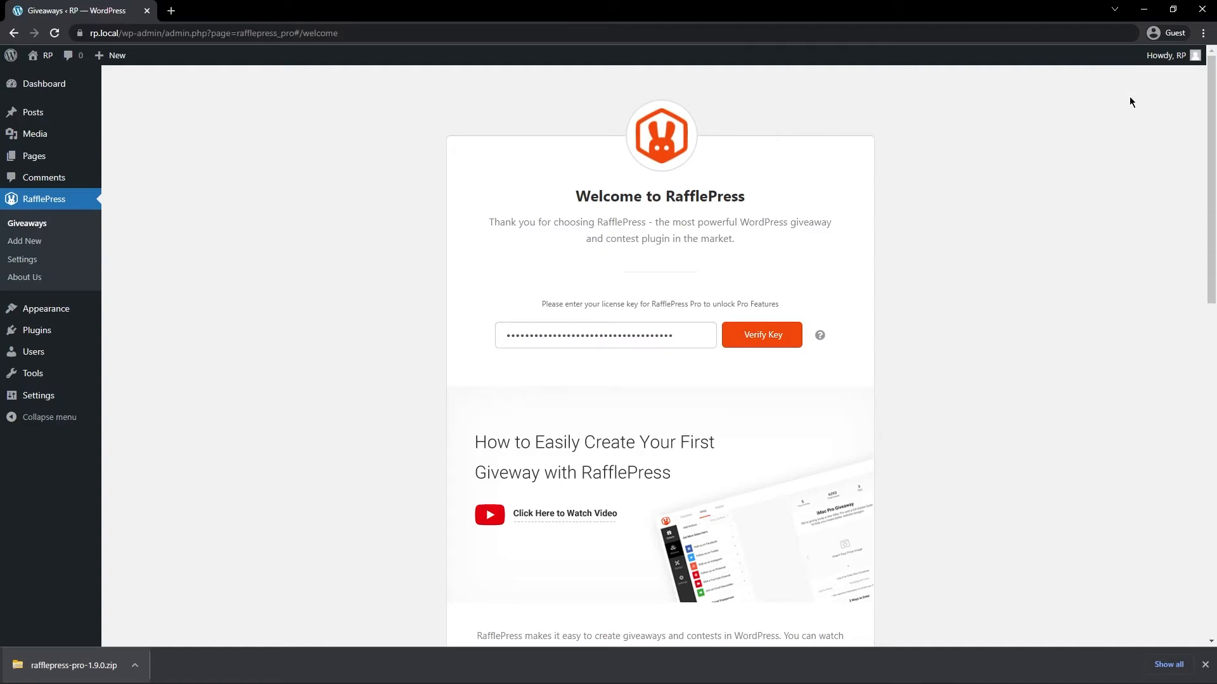
{"action": "mouse_move", "coordinate": [151, 616]}
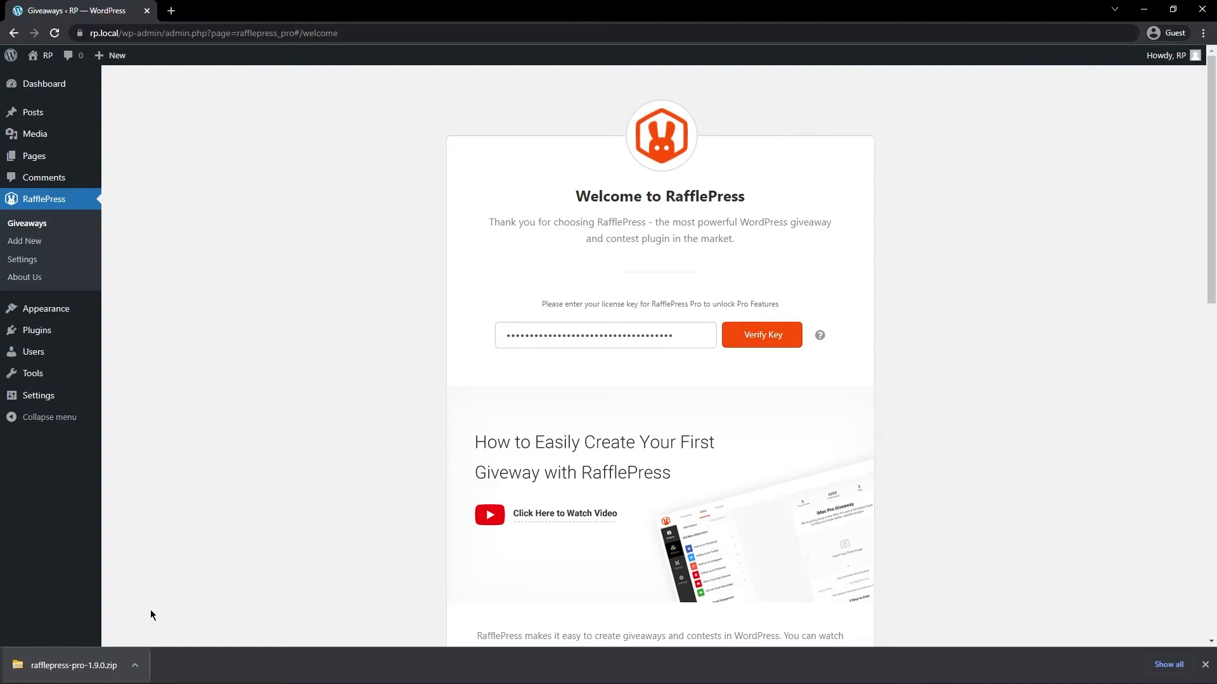
{"action": "mouse_move", "coordinate": [171, 659]}
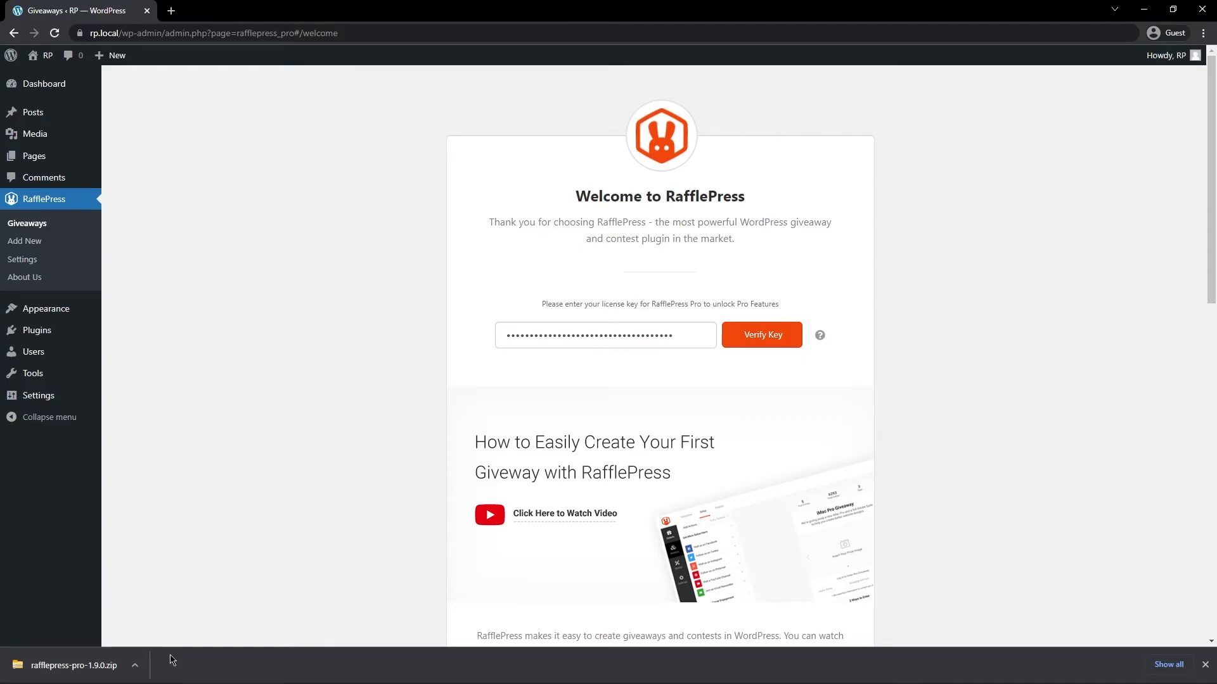
{"action": "mouse_move", "coordinate": [1066, 581]}
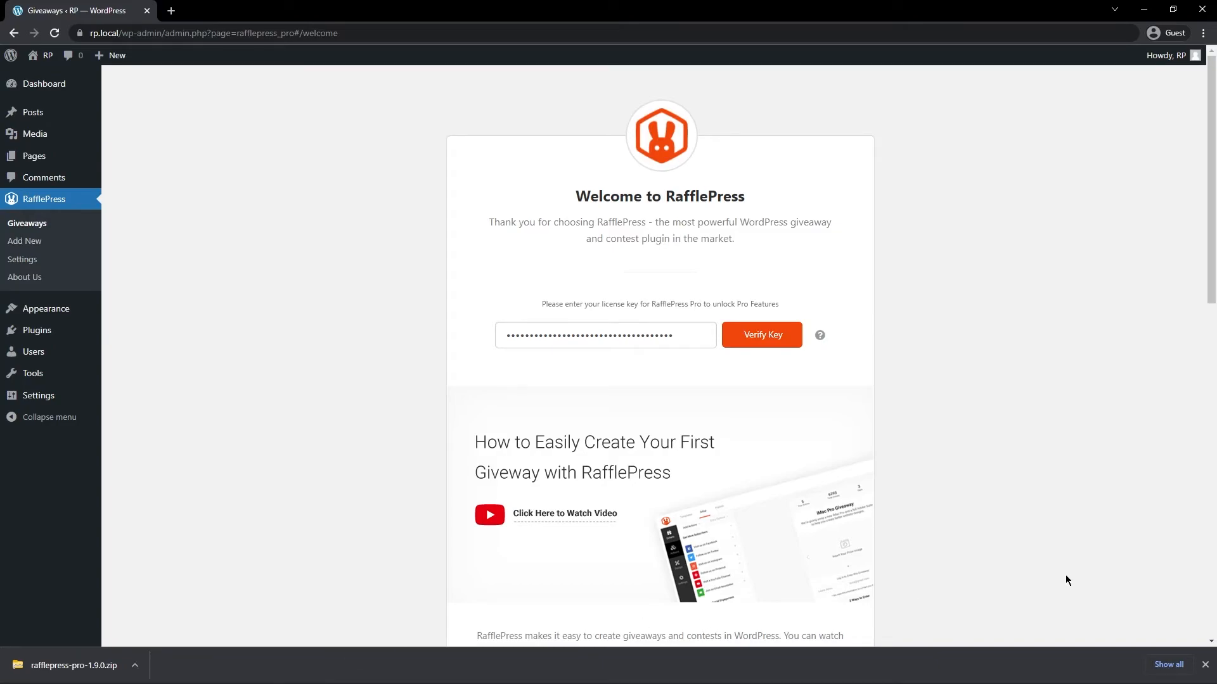